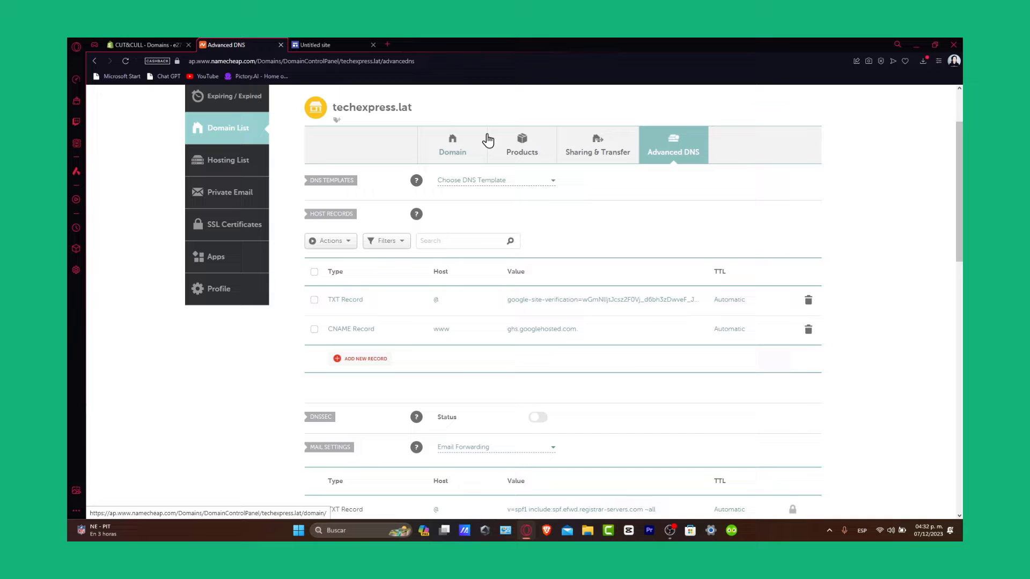
Search Namecheap for cutncull and add cutncull.store ($1.16) to the cart
{"action": "scroll", "scroll_direction": "down", "scroll_amount": 3}
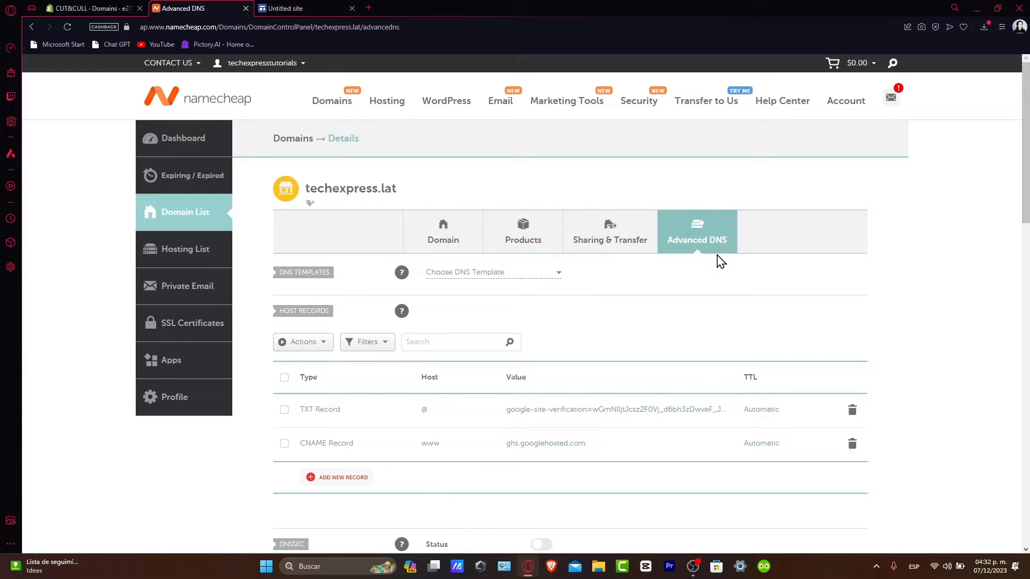
{"action": "mouse_move", "coordinate": [766, 331]}
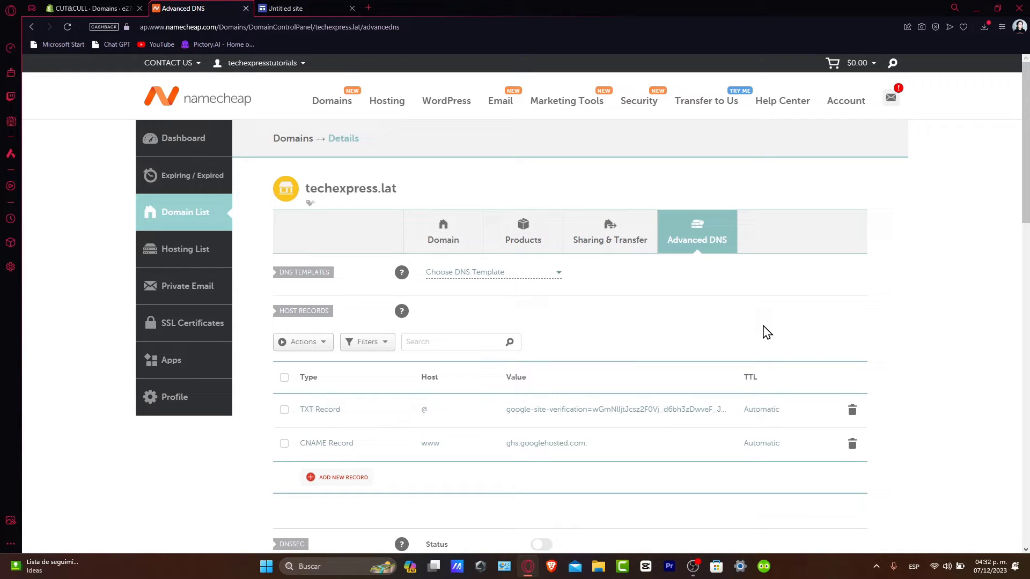
{"action": "mouse_move", "coordinate": [724, 306]}
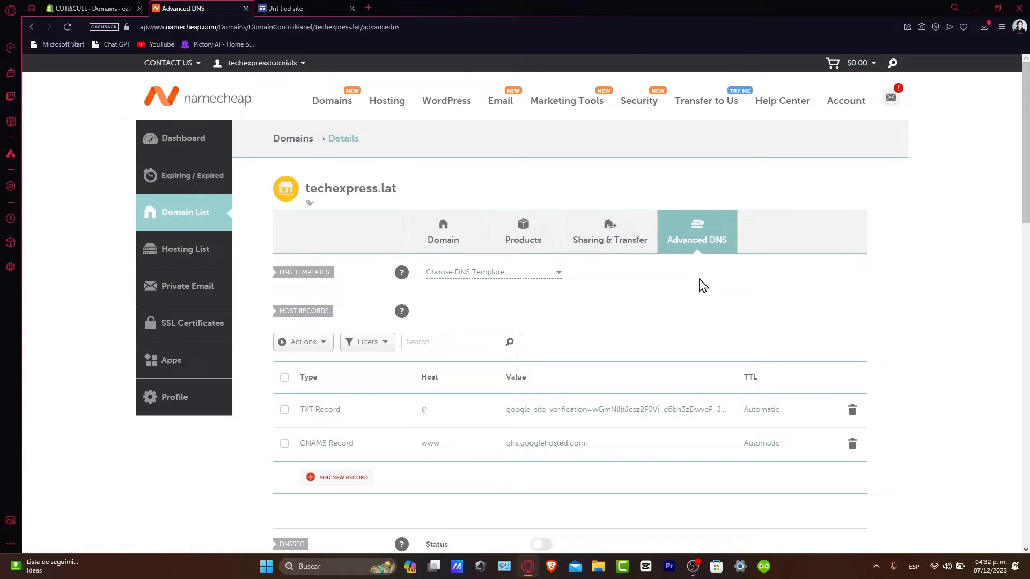
{"action": "mouse_move", "coordinate": [578, 217]}
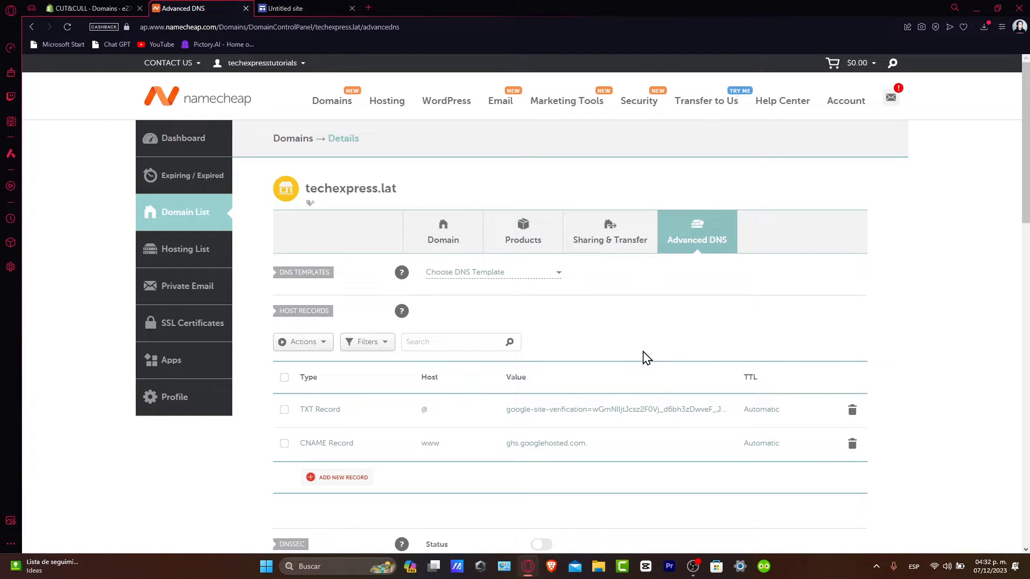
{"action": "mouse_move", "coordinate": [383, 248]}
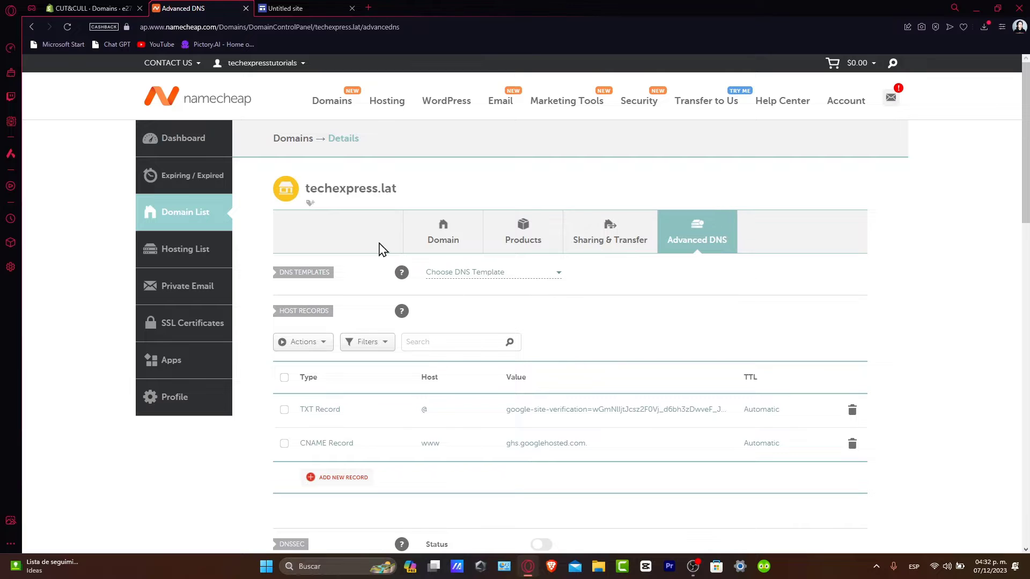
{"action": "left_click", "coordinate": [332, 101]}
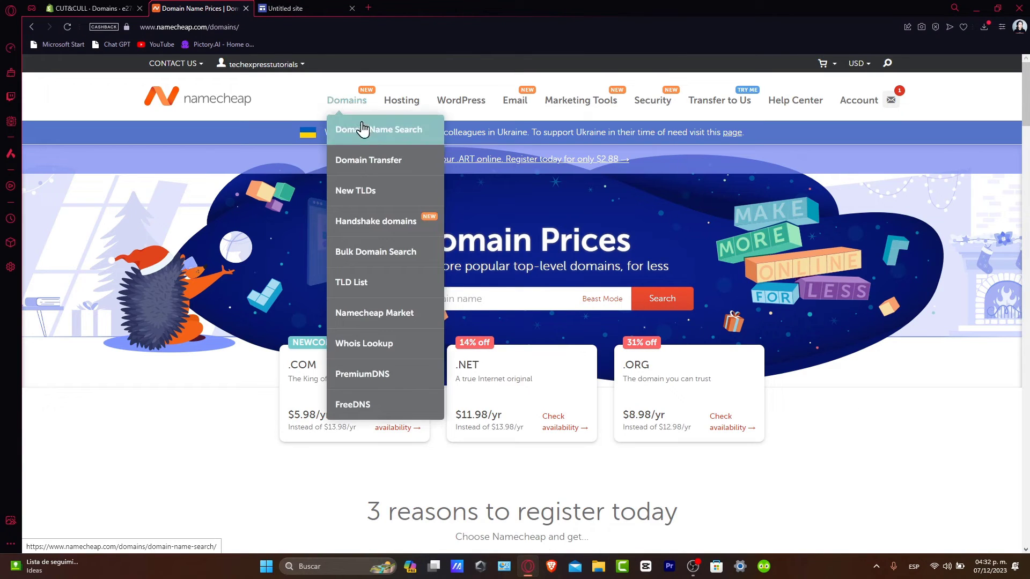
{"action": "left_click", "coordinate": [662, 300]}
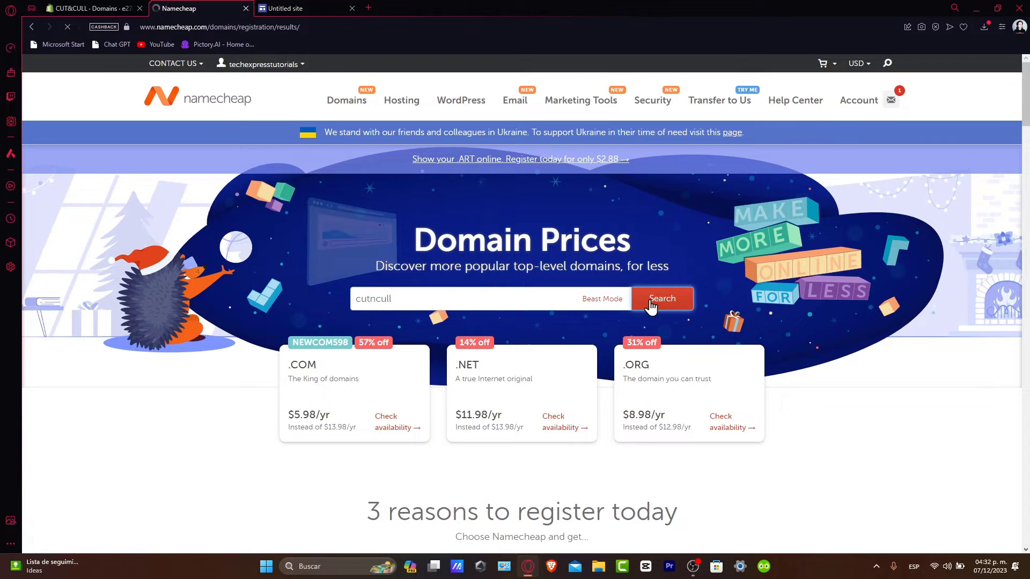
{"action": "left_click", "coordinate": [662, 298]}
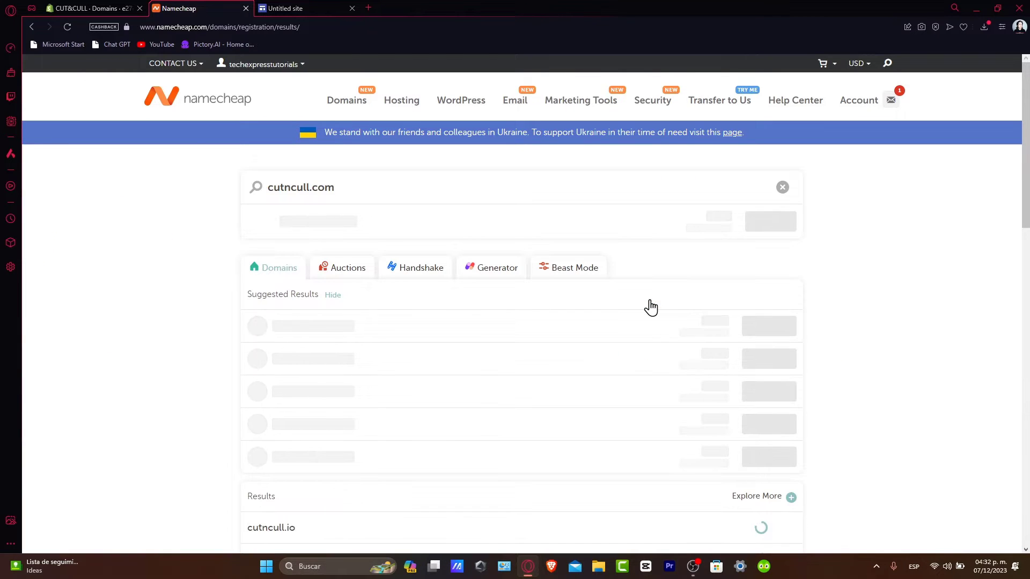
{"action": "scroll", "scroll_direction": "down", "scroll_amount": 3}
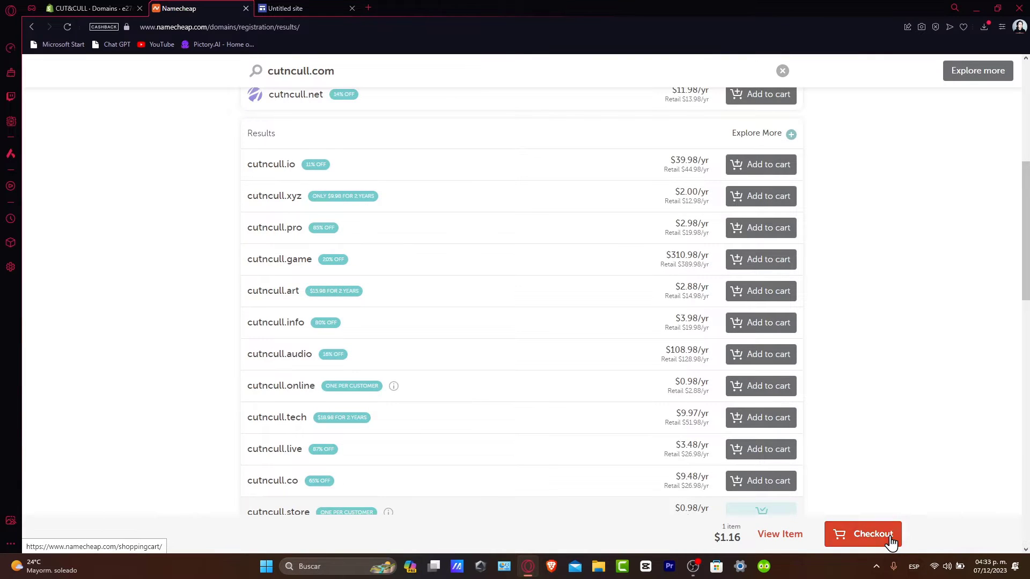
Check out and confirm the cutncull.store order, then go to manage the domain
{"action": "left_click", "coordinate": [862, 534]}
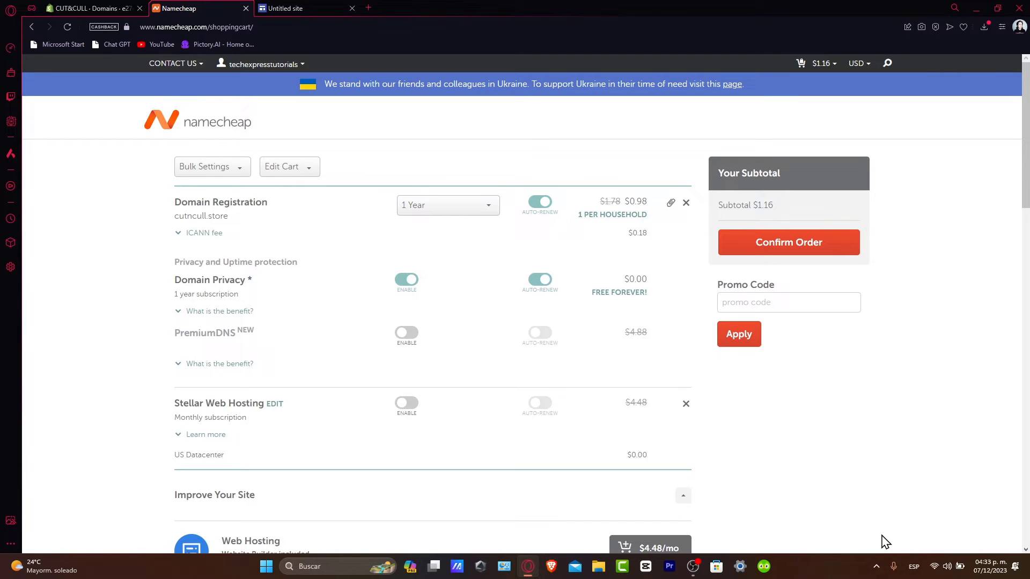
{"action": "left_click", "coordinate": [788, 242]}
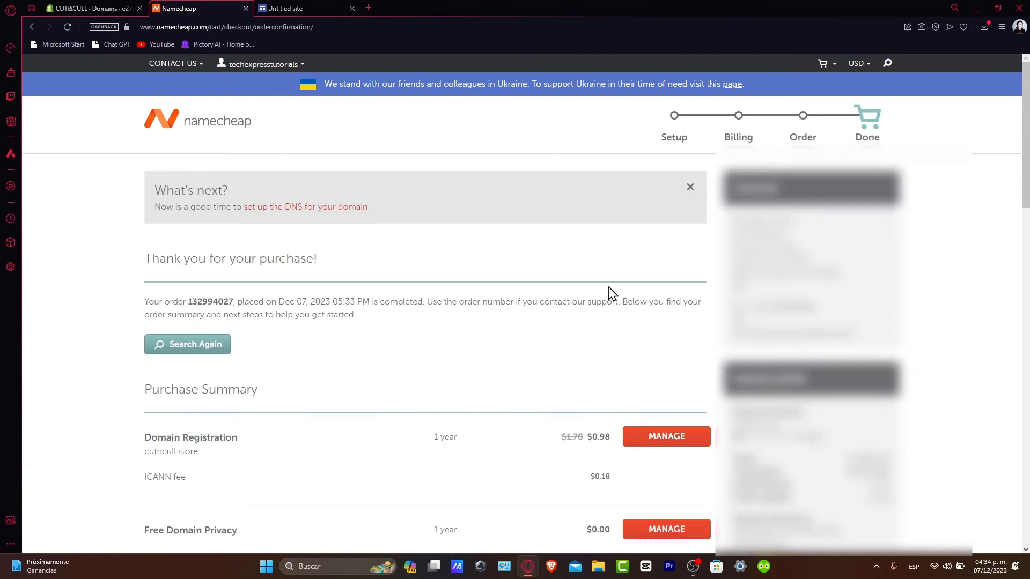
{"action": "mouse_move", "coordinate": [158, 120]}
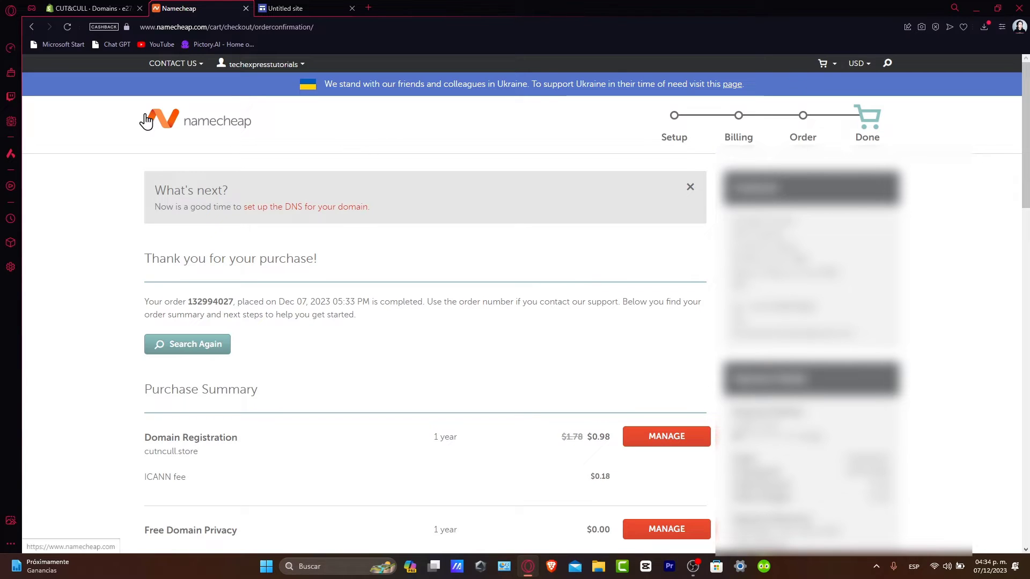
{"action": "left_click", "coordinate": [665, 437]}
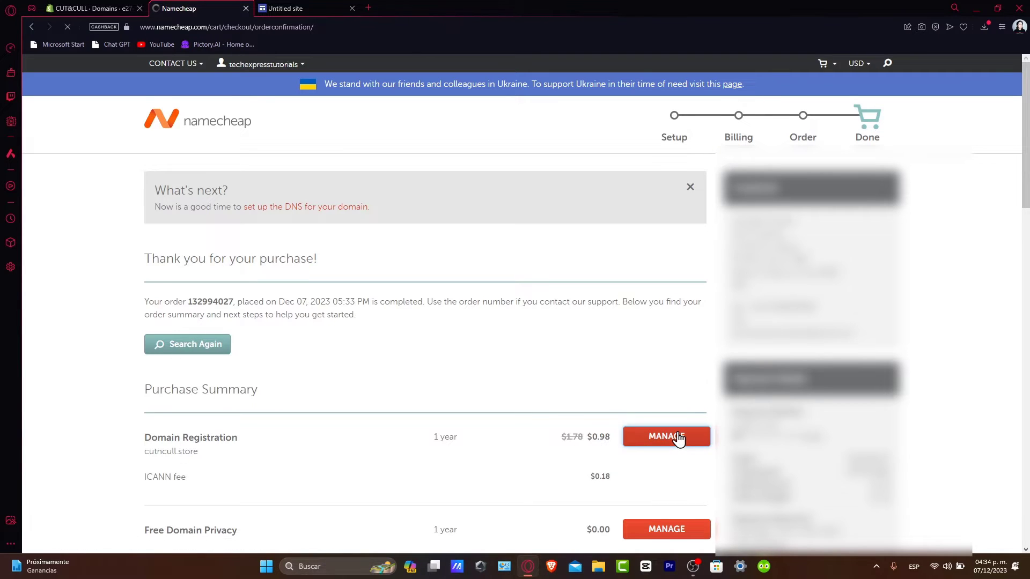
Load the cutncull.store management page showing the domain active with privacy enabled
{"action": "left_click", "coordinate": [665, 436]}
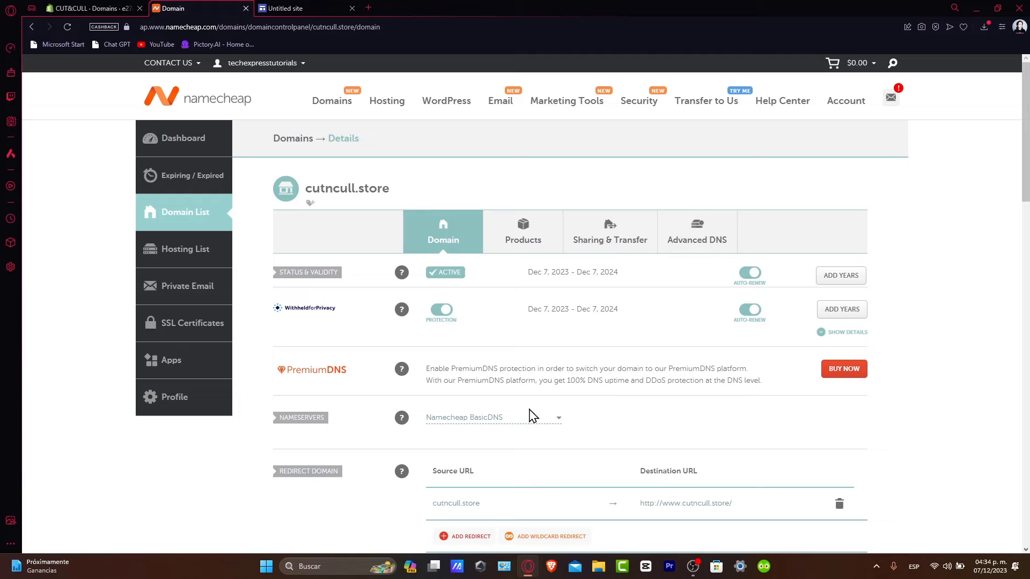
{"action": "mouse_move", "coordinate": [225, 302]}
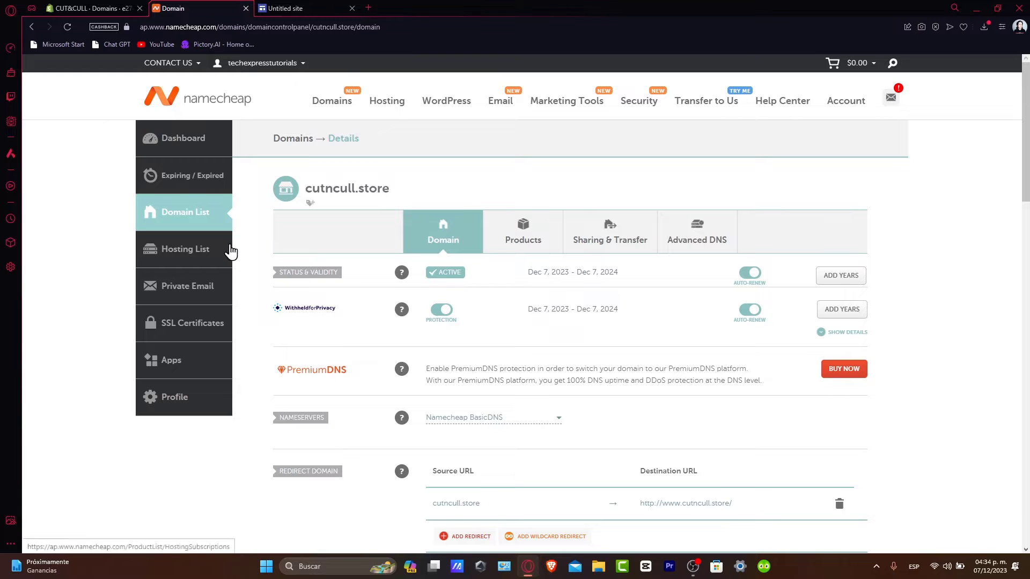
{"action": "scroll", "scroll_direction": "down", "scroll_amount": 3}
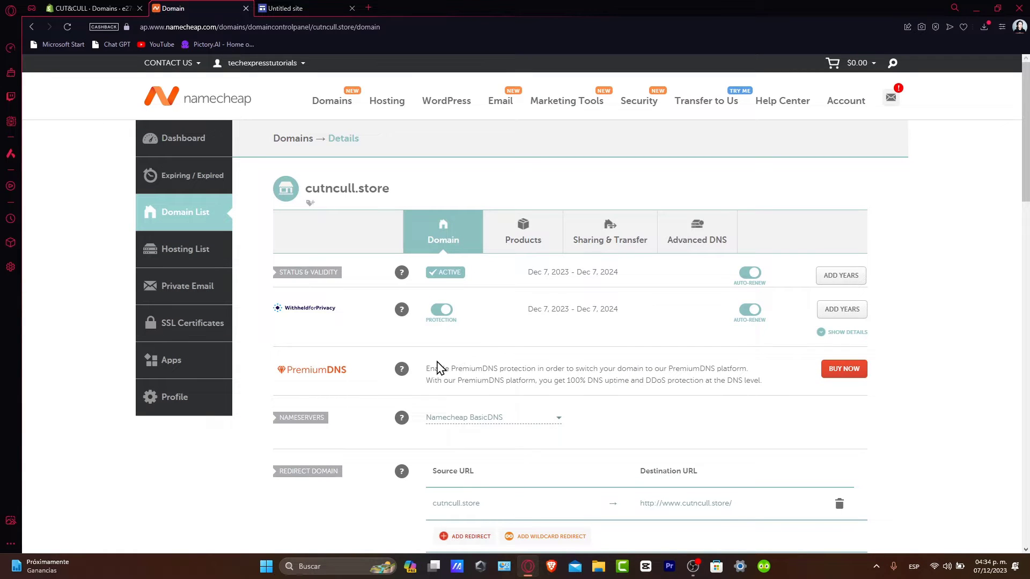
{"action": "mouse_move", "coordinate": [451, 381]}
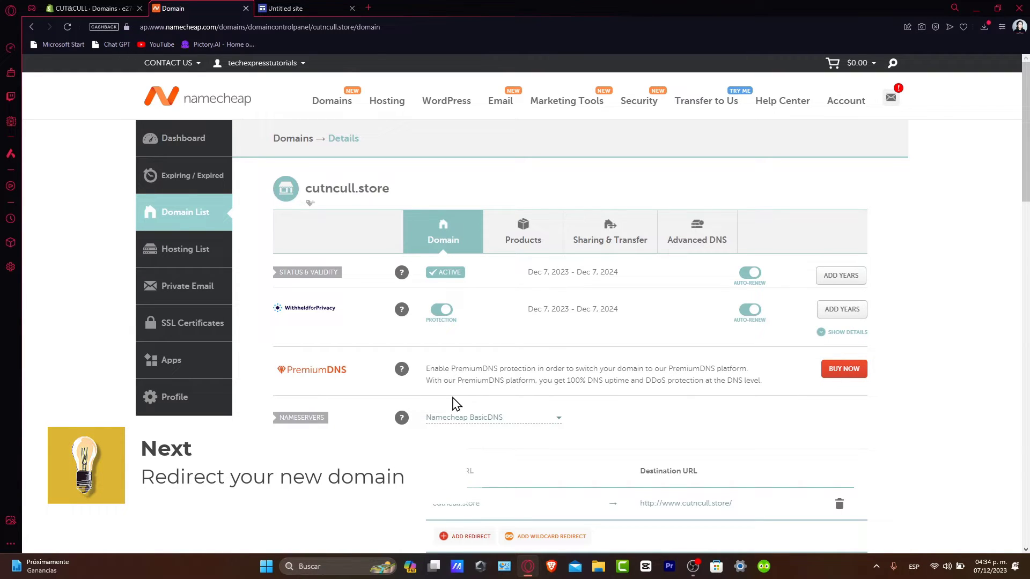
{"action": "mouse_move", "coordinate": [420, 404]}
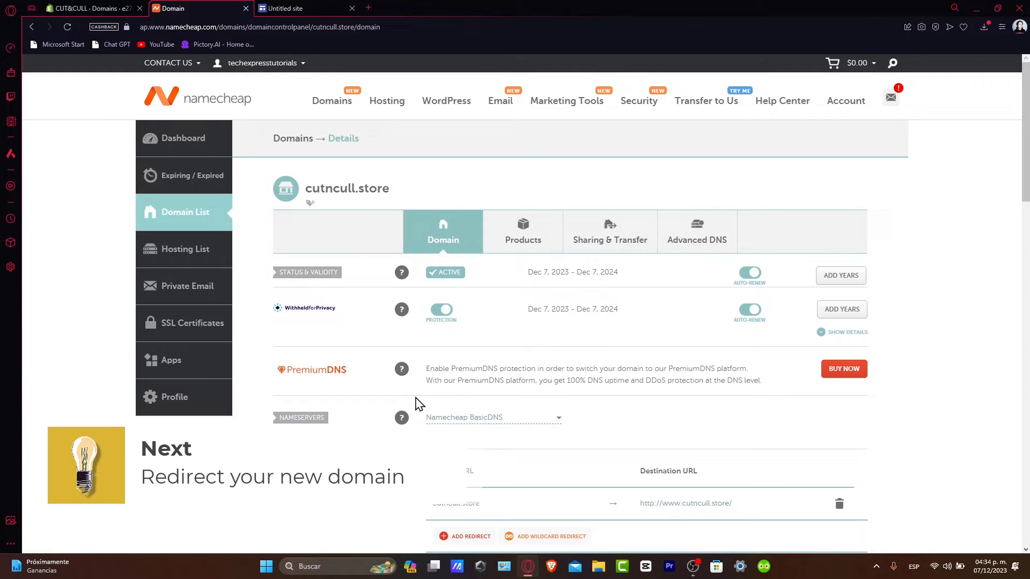
Start Shopify's connect-existing-domain flow from Settings > Domains
{"action": "left_click", "coordinate": [89, 8]}
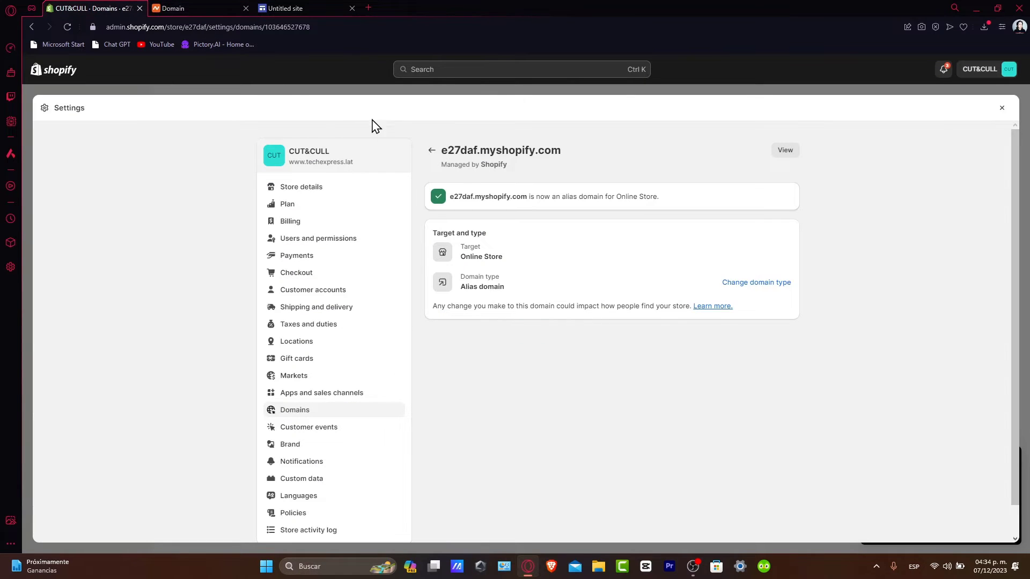
{"action": "mouse_move", "coordinate": [320, 393]}
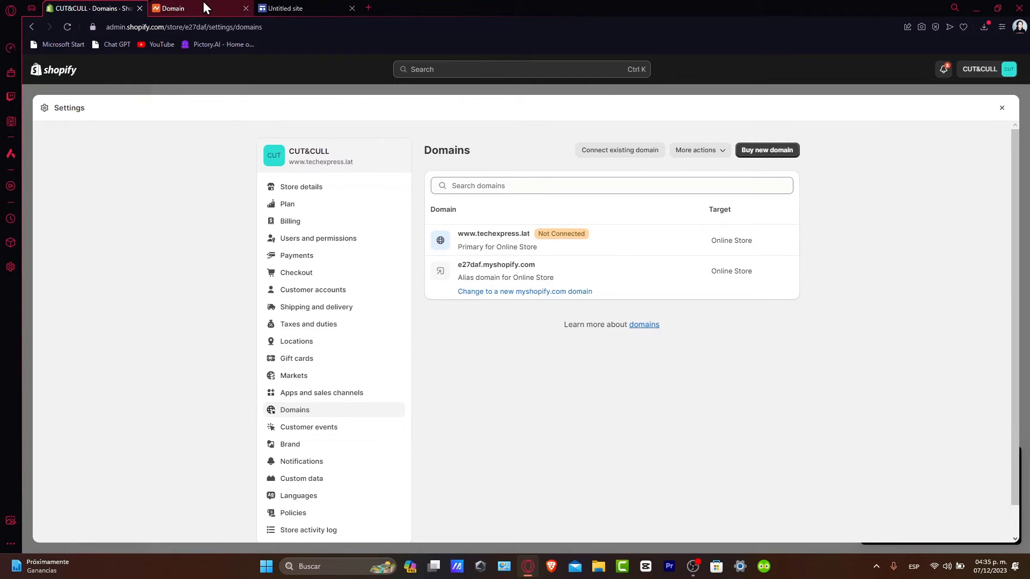
{"action": "left_click", "coordinate": [174, 7]}
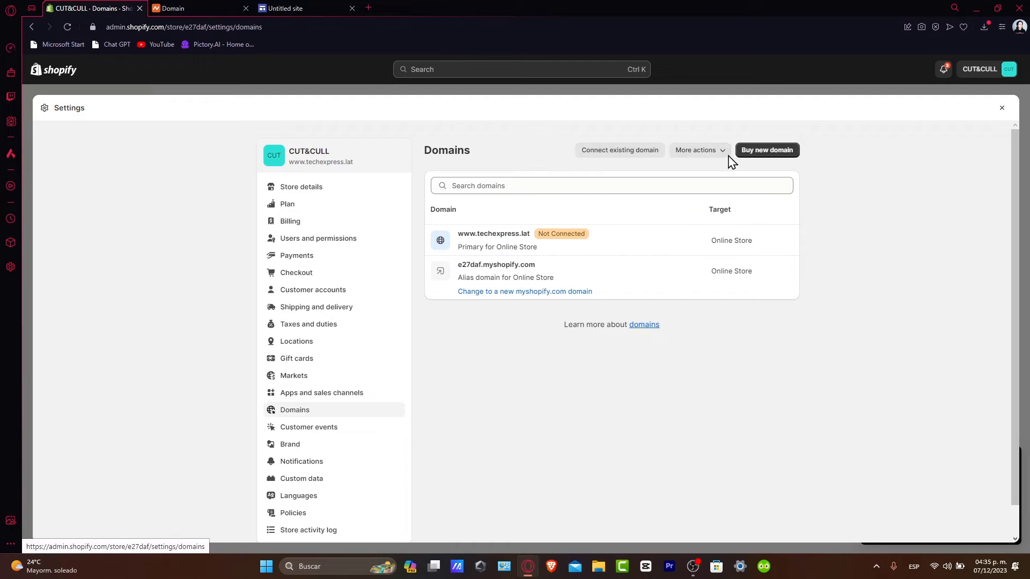
{"action": "left_click", "coordinate": [618, 150]}
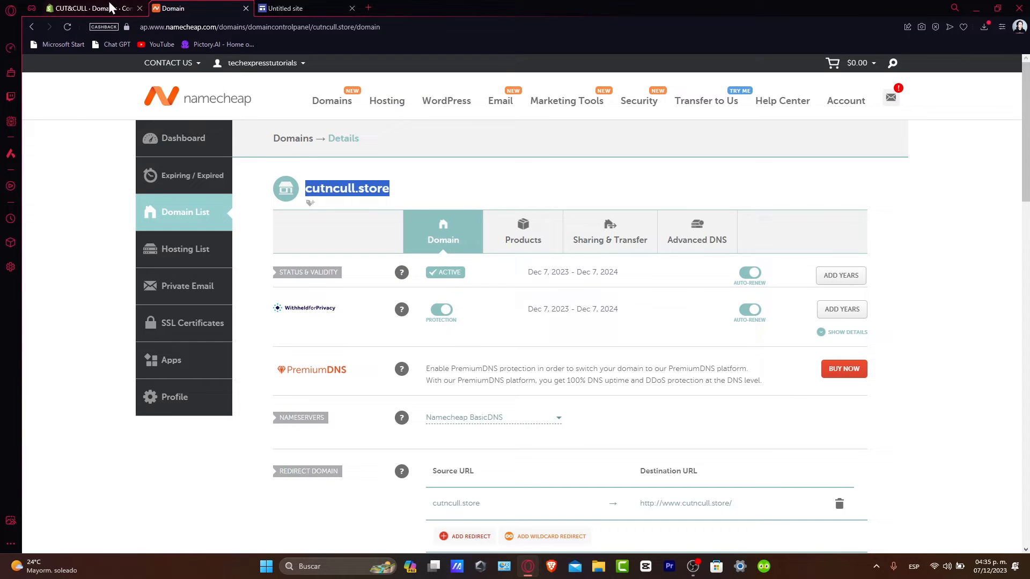
Bring up Shopify's required DNS values for cutncull.store and copy the A record IP
{"action": "left_click", "coordinate": [92, 7]}
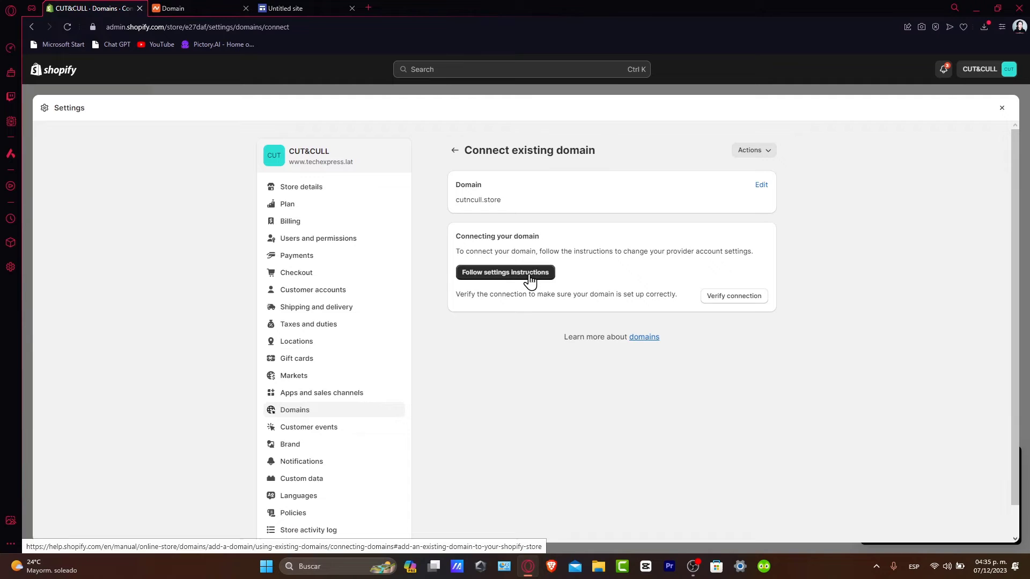
{"action": "left_click", "coordinate": [504, 271]}
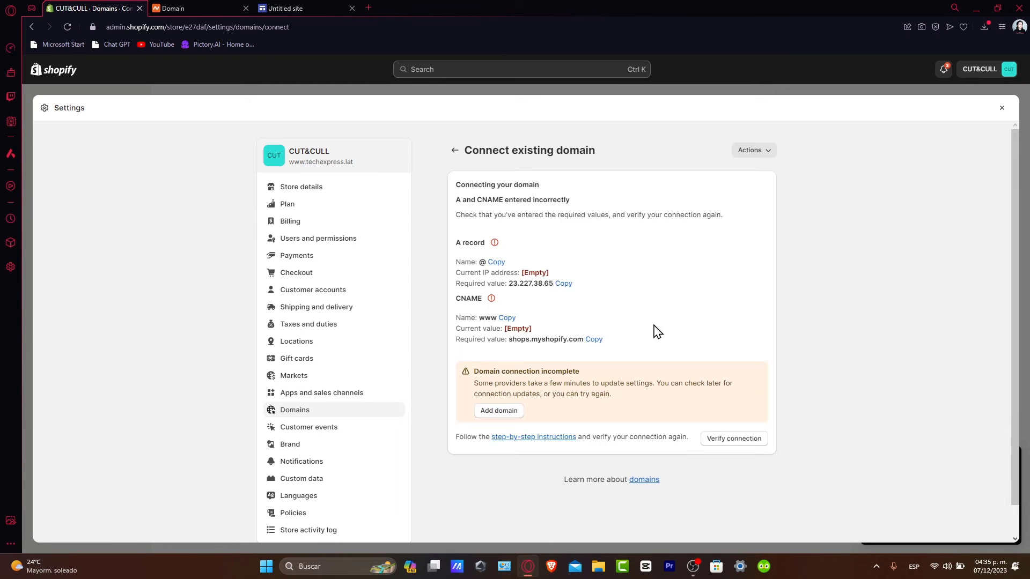
{"action": "left_click", "coordinate": [563, 283]}
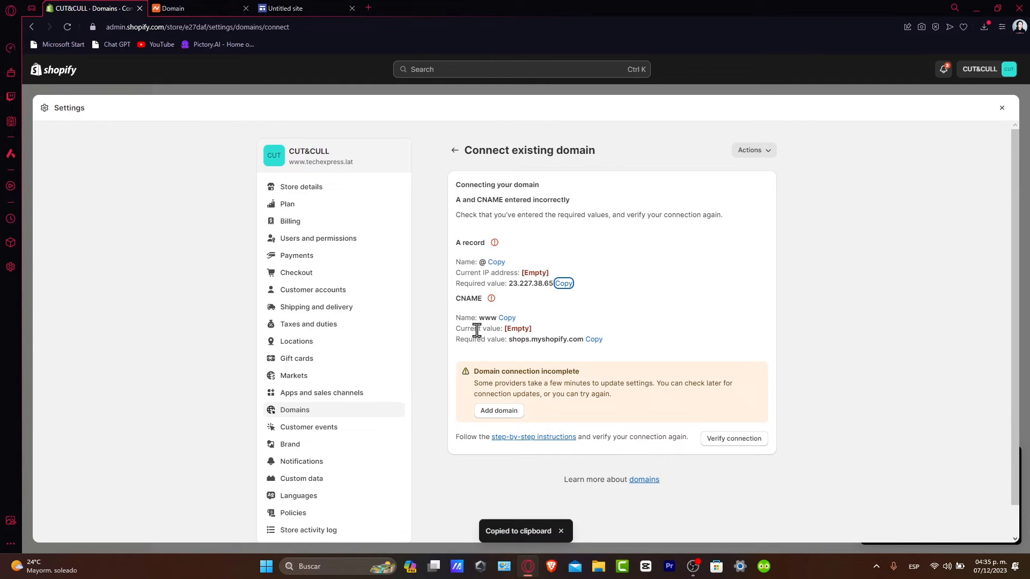
Show cutncull.store's Advanced DNS host records in Namecheap with the parking CNAME and URL redirect
{"action": "left_click", "coordinate": [190, 8]}
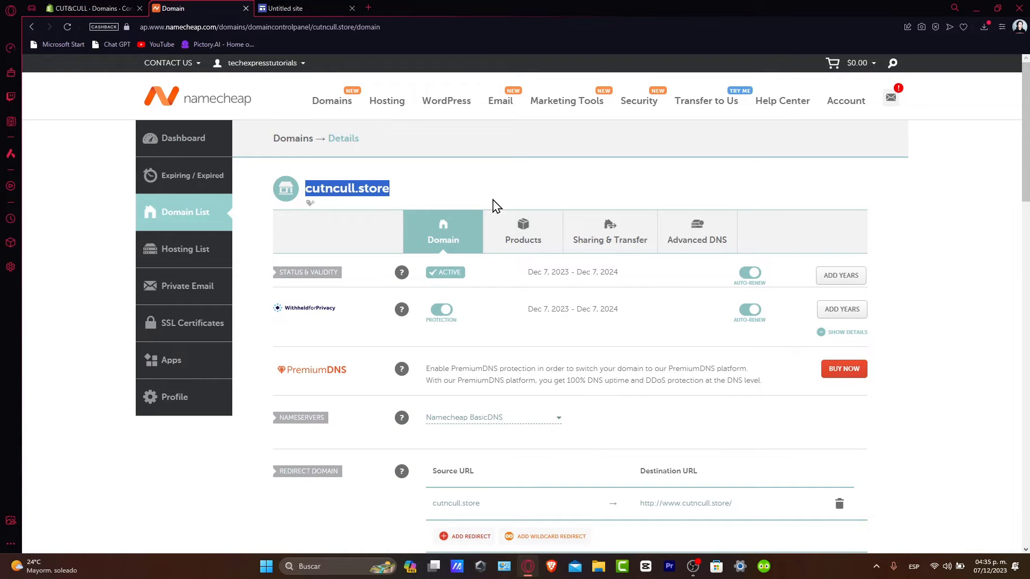
{"action": "left_click", "coordinate": [696, 236]}
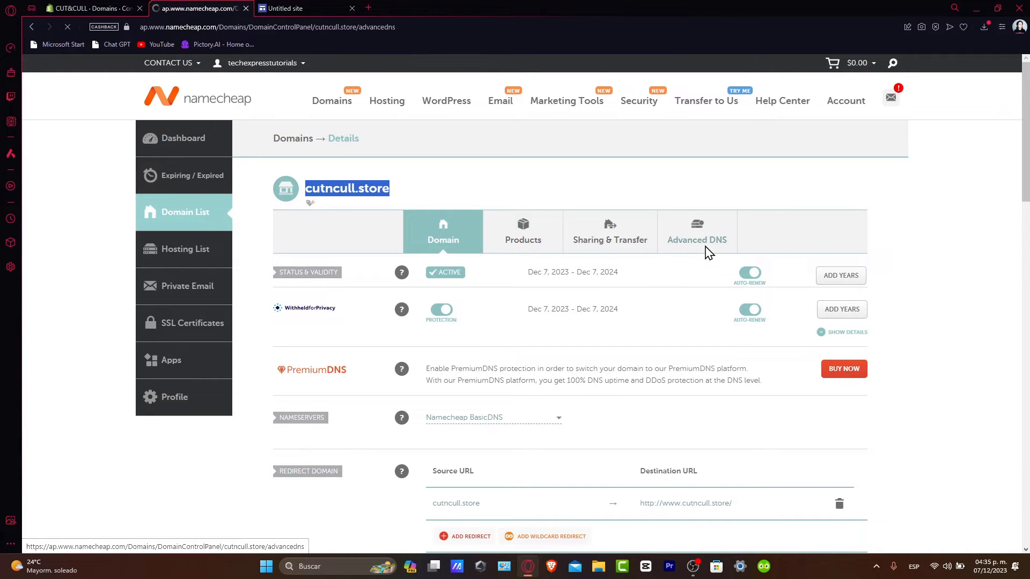
{"action": "left_click", "coordinate": [697, 232]}
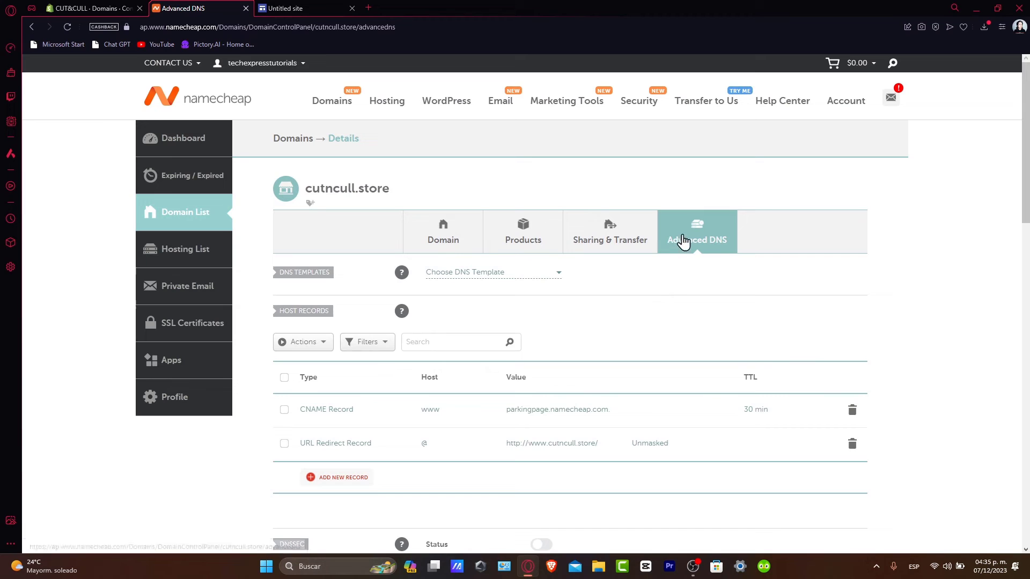
{"action": "mouse_move", "coordinate": [594, 307]}
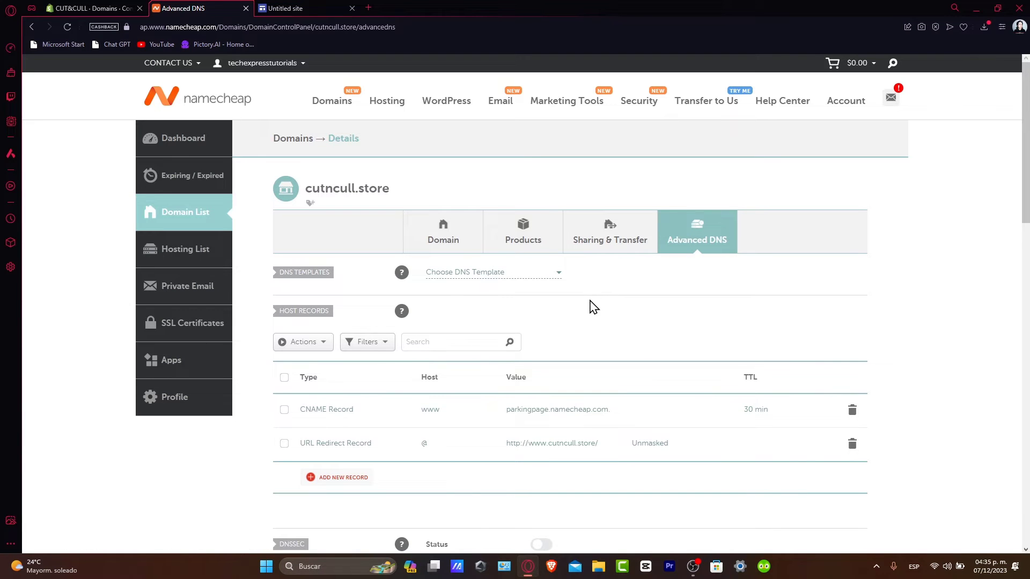
{"action": "scroll", "scroll_direction": "down", "scroll_amount": 3}
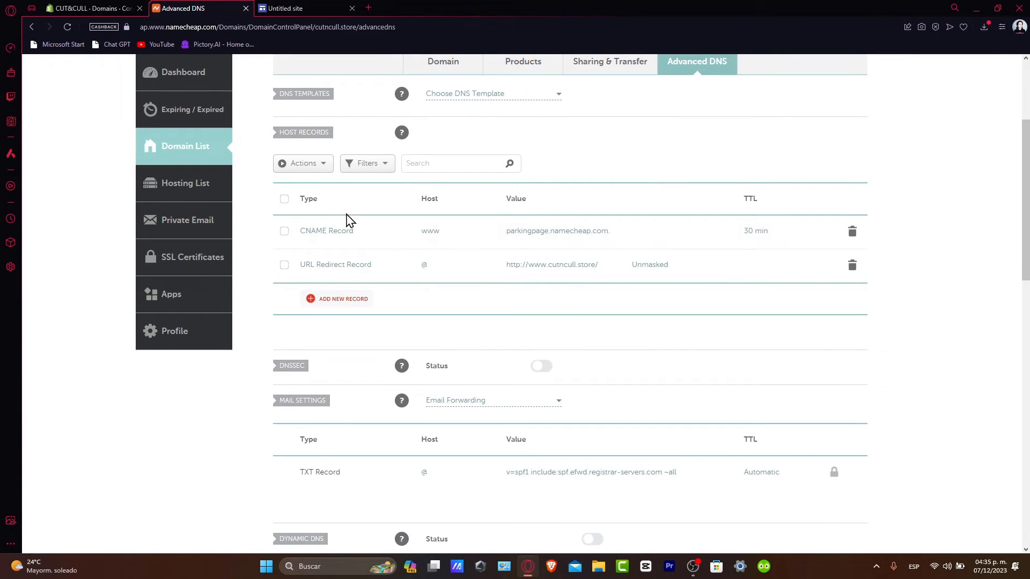
Save an A record for host @ with value 23.227.38.65, leaving it as the only host record
{"action": "left_click", "coordinate": [341, 298]}
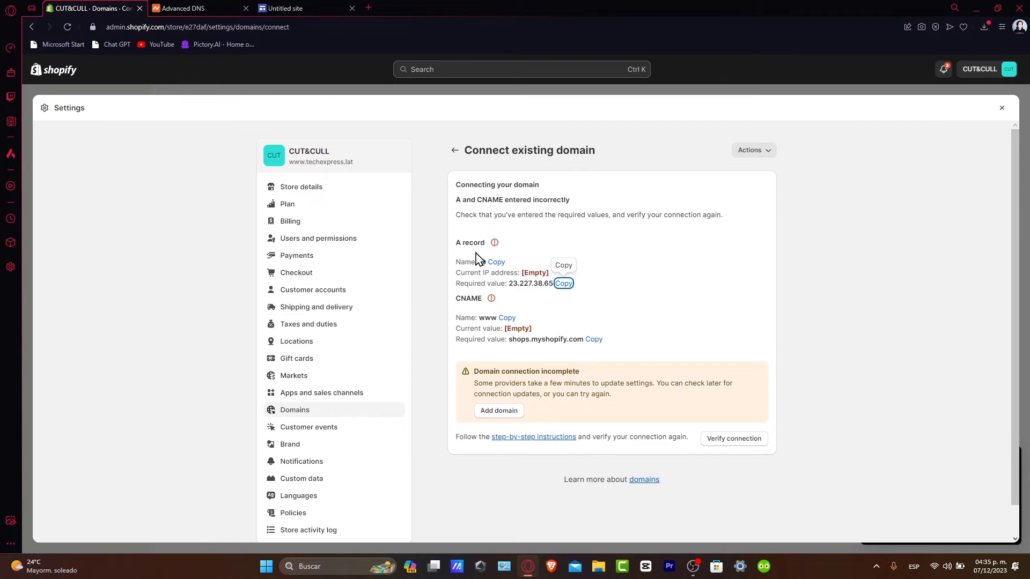
{"action": "left_click", "coordinate": [198, 8]}
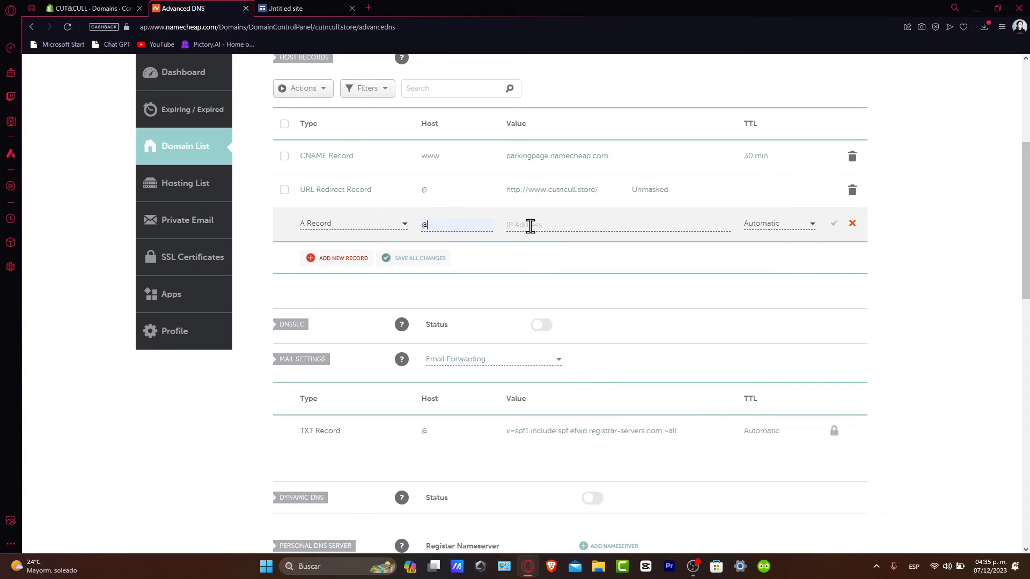
{"action": "type", "text": "23.227.38.65"}
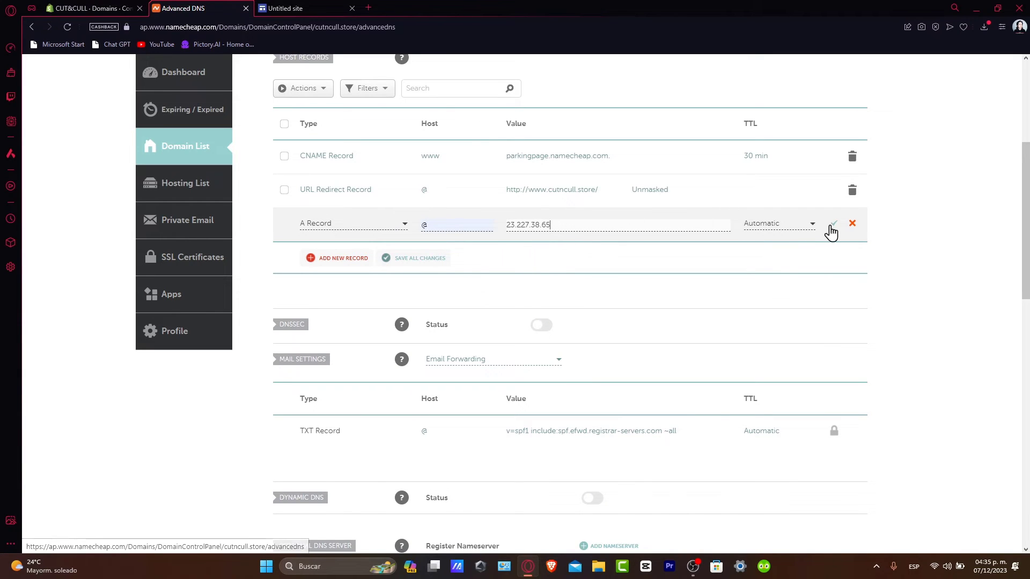
{"action": "left_click", "coordinate": [831, 224]}
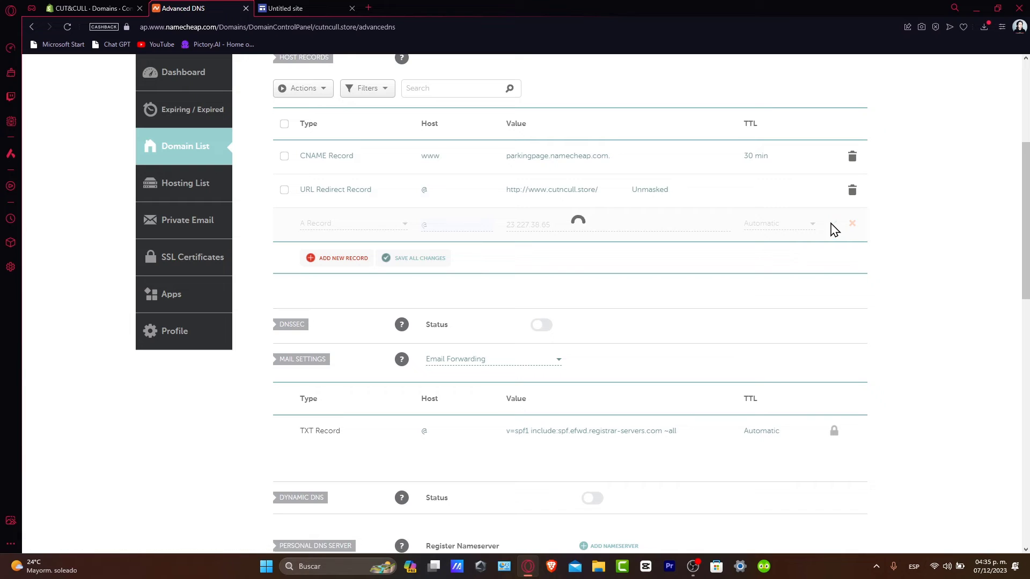
{"action": "left_click", "coordinate": [420, 257]}
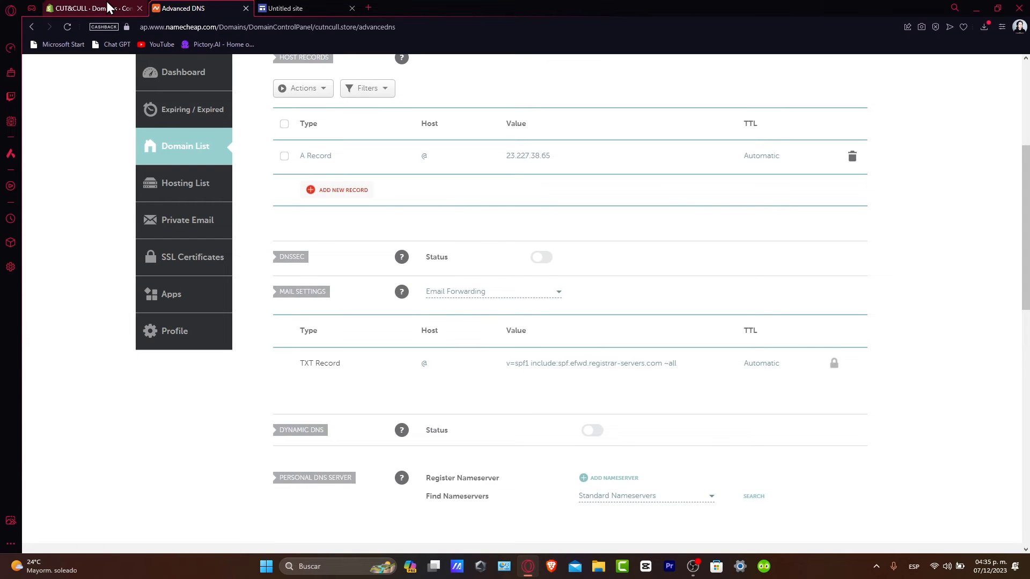
{"action": "left_click", "coordinate": [93, 8]}
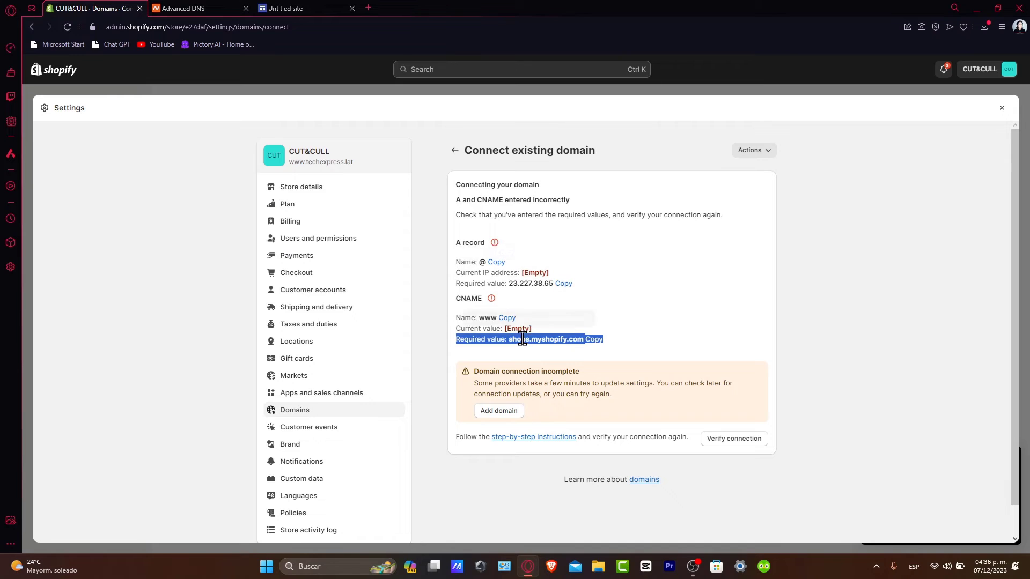
Save a CNAME record for www pointing to shops.myshopify.com beside the A record
{"action": "left_click", "coordinate": [592, 339]}
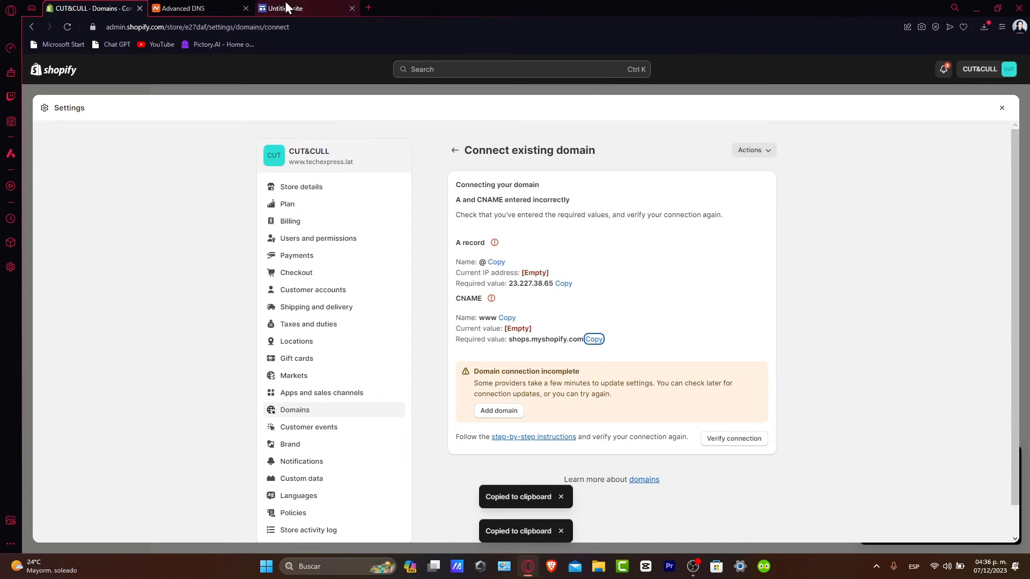
{"action": "left_click", "coordinate": [197, 7]}
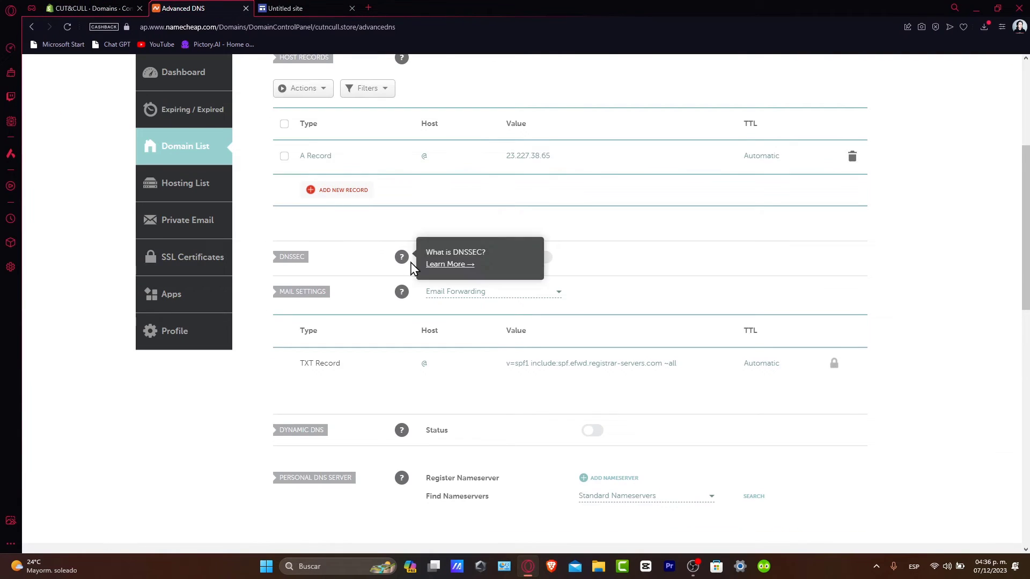
{"action": "left_click", "coordinate": [337, 189]}
{"action": "type", "text": "www"}
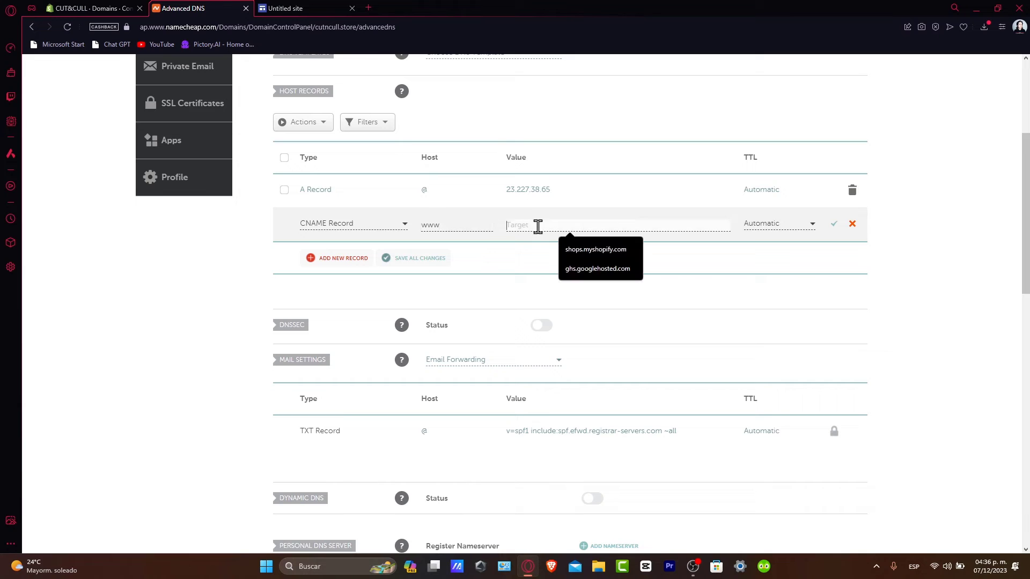
{"action": "left_click", "coordinate": [595, 249]}
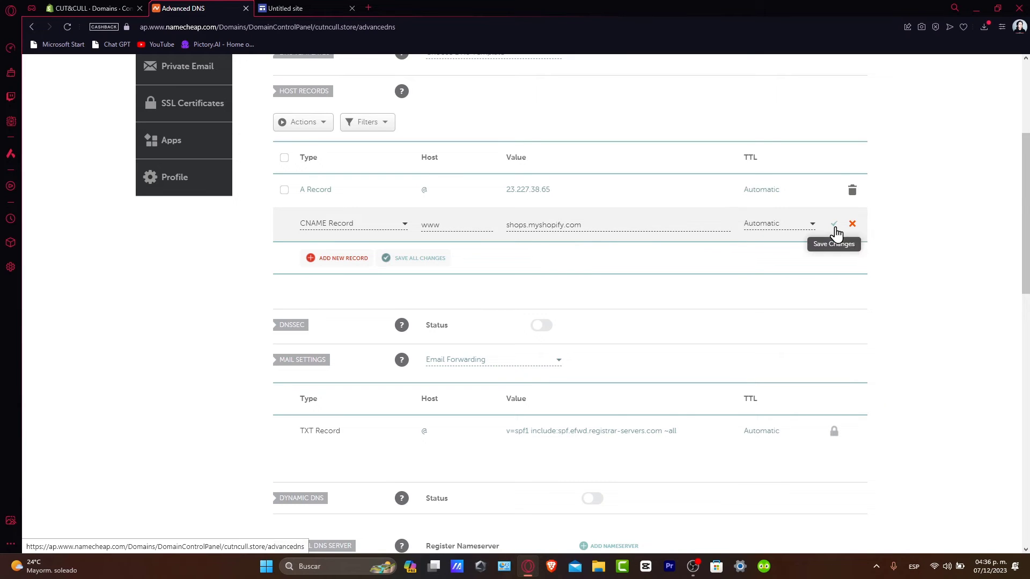
{"action": "left_click", "coordinate": [834, 223]}
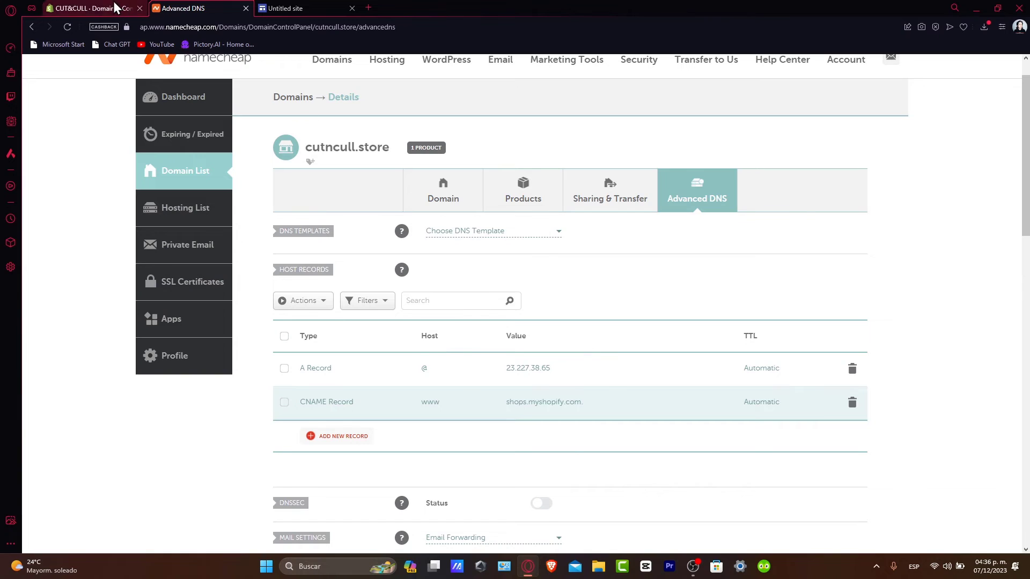
Verify the connection in Shopify, recheck the Namecheap records, and open cutncull.store's domain details
{"action": "left_click", "coordinate": [93, 7]}
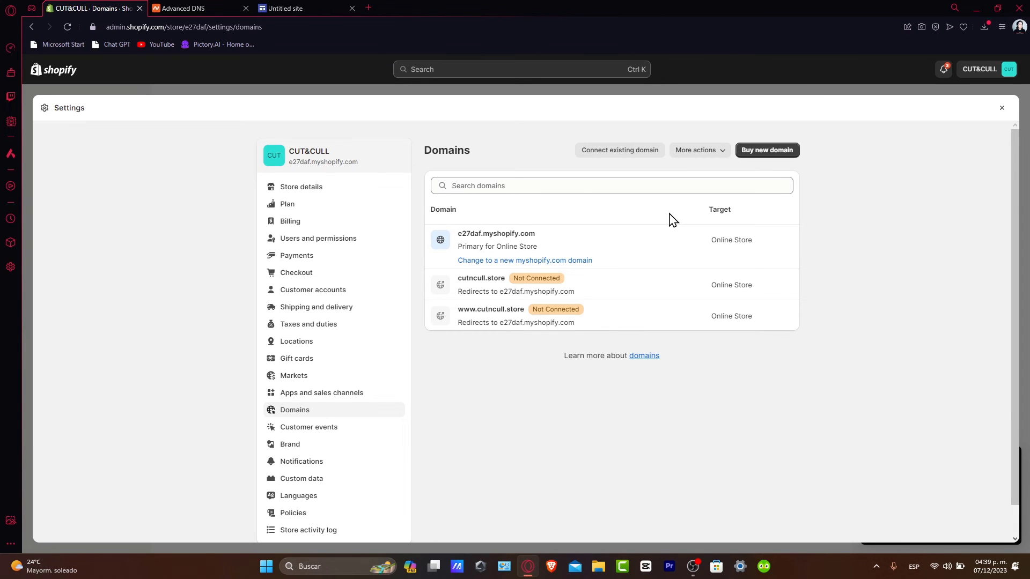
{"action": "left_click", "coordinate": [198, 8]}
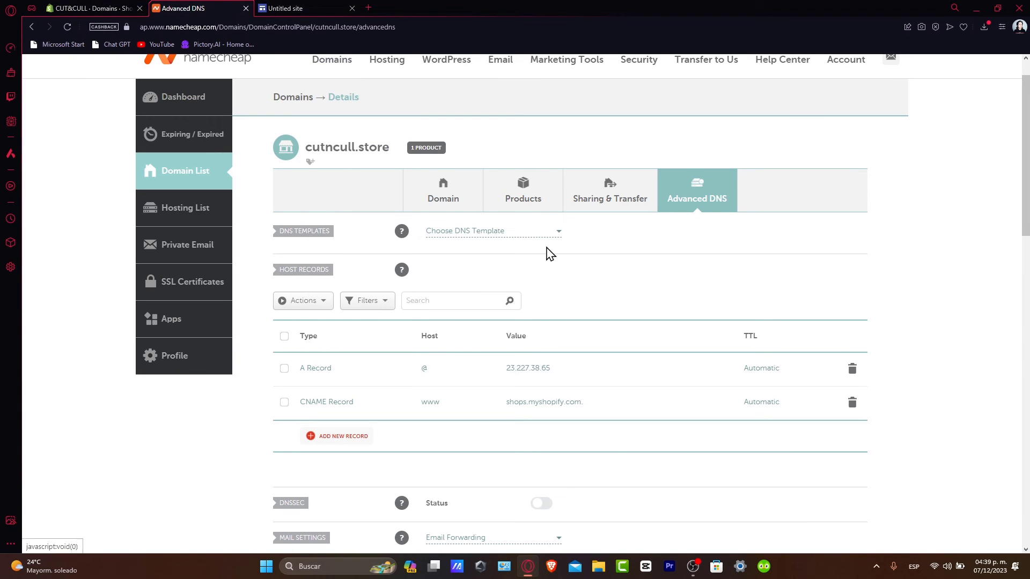
{"action": "mouse_move", "coordinate": [371, 374]}
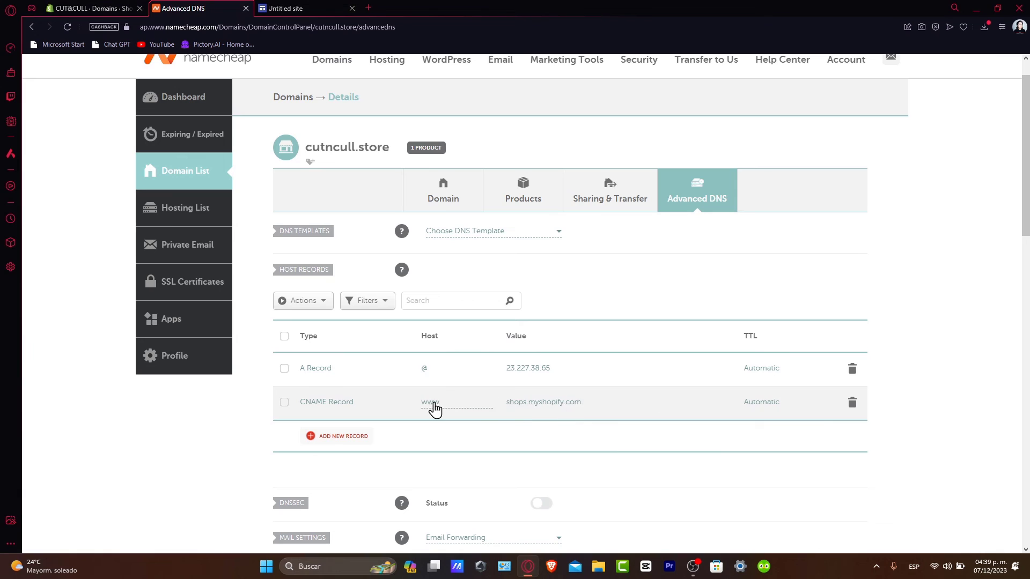
{"action": "left_click", "coordinate": [89, 8]}
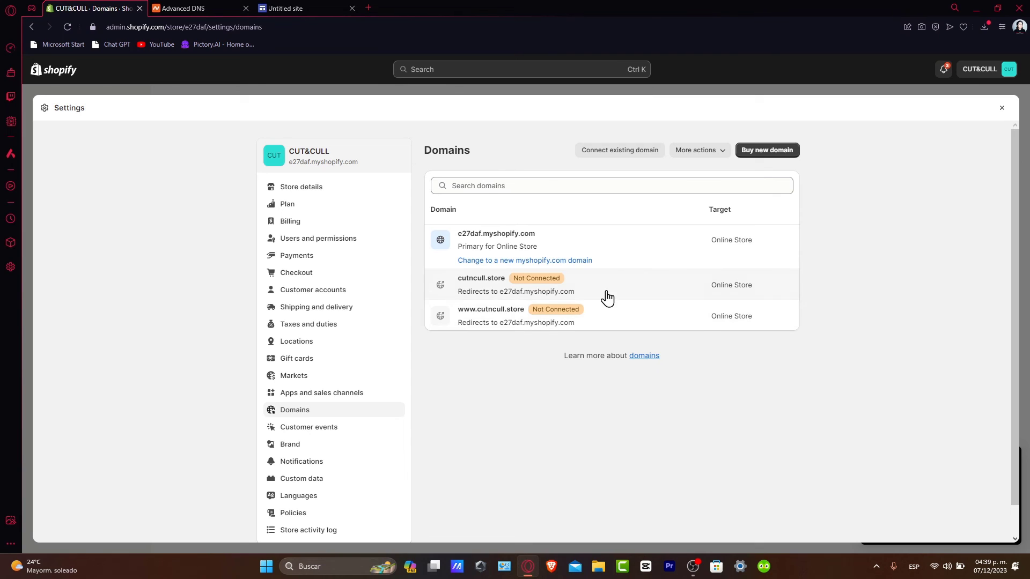
{"action": "left_click", "coordinate": [480, 278]}
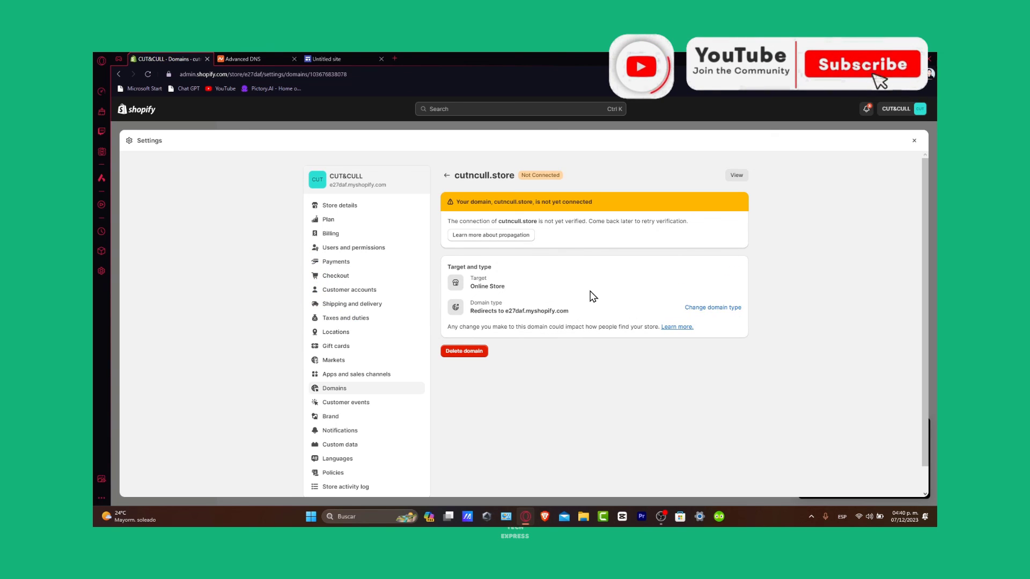
View cutncull.store in a new browser tab from its Not Connected details page
{"action": "left_click", "coordinate": [862, 63]}
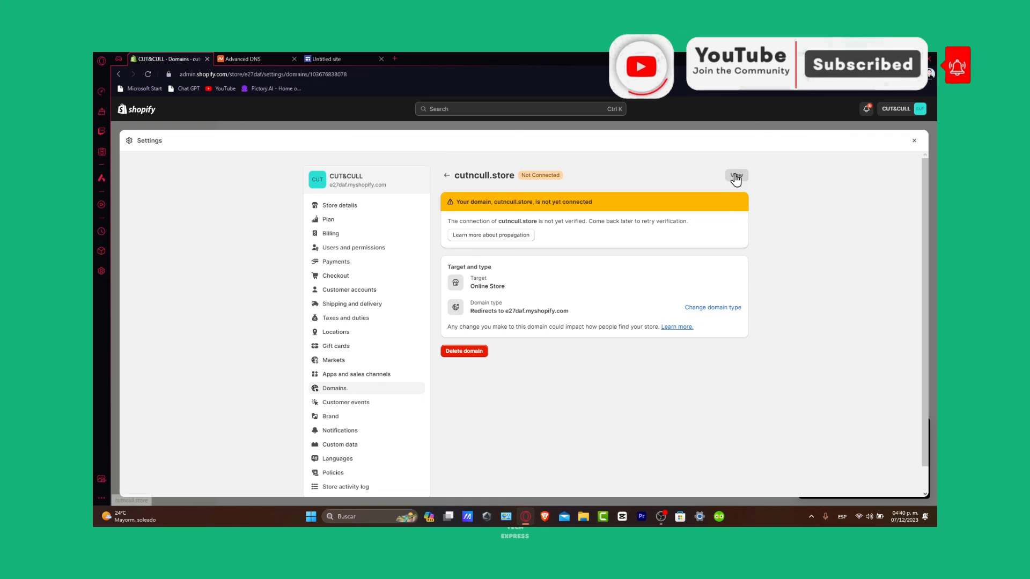
{"action": "left_click", "coordinate": [736, 175]}
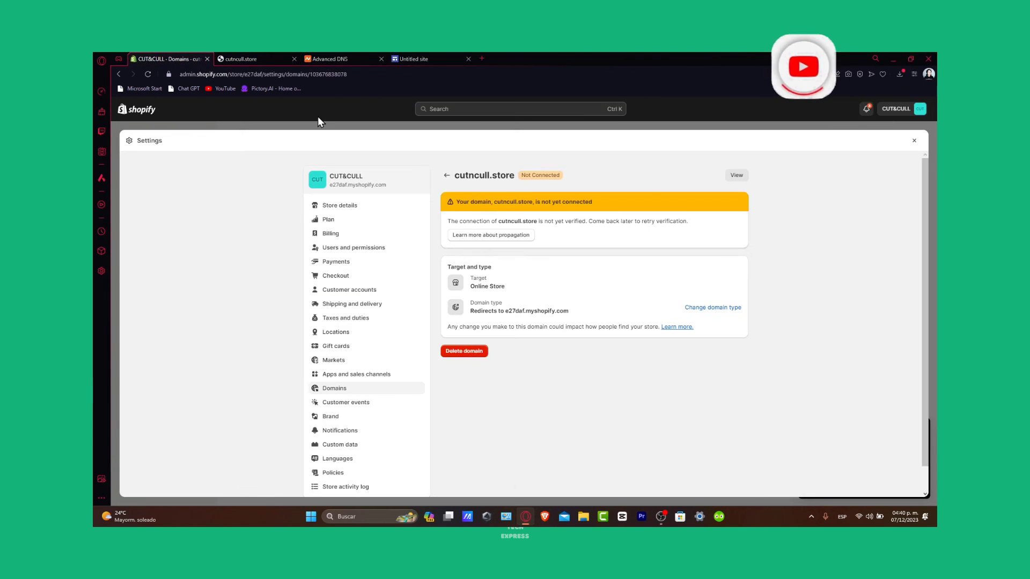